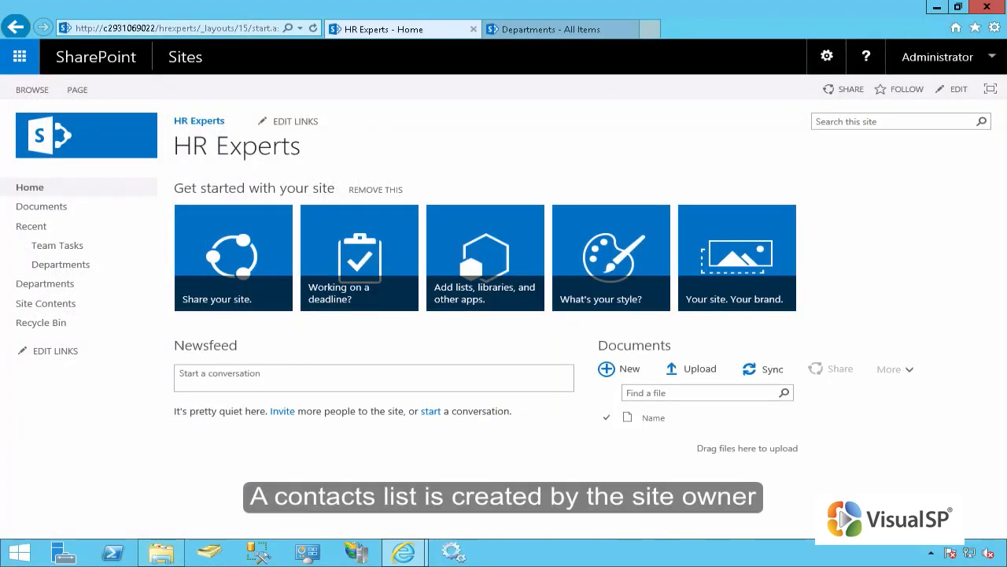
mouse_move(134, 517)
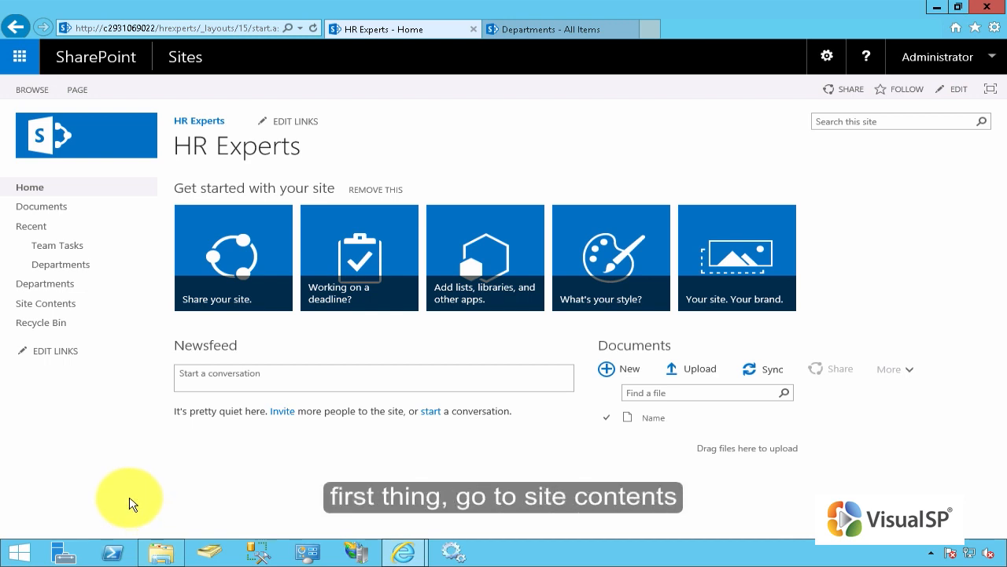
mouse_move(46, 302)
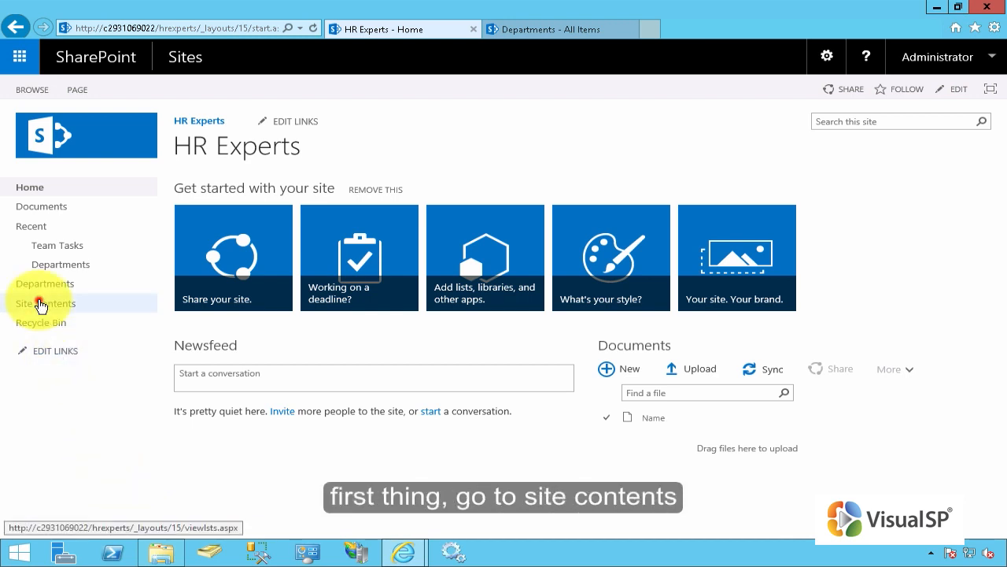
- From Site Contents, go to 'add an app' and locate the Contacts template
left_click(44, 302)
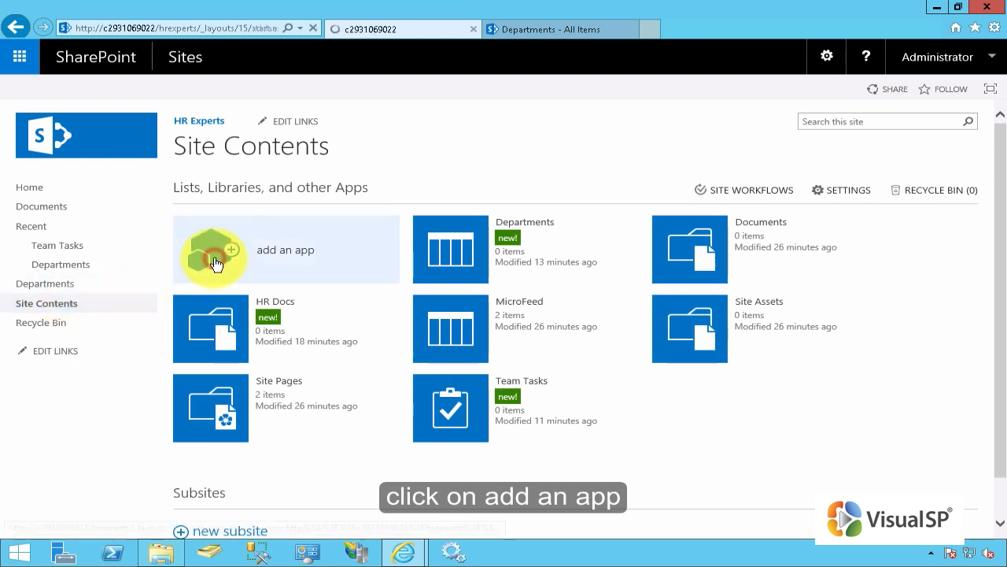
left_click(214, 249)
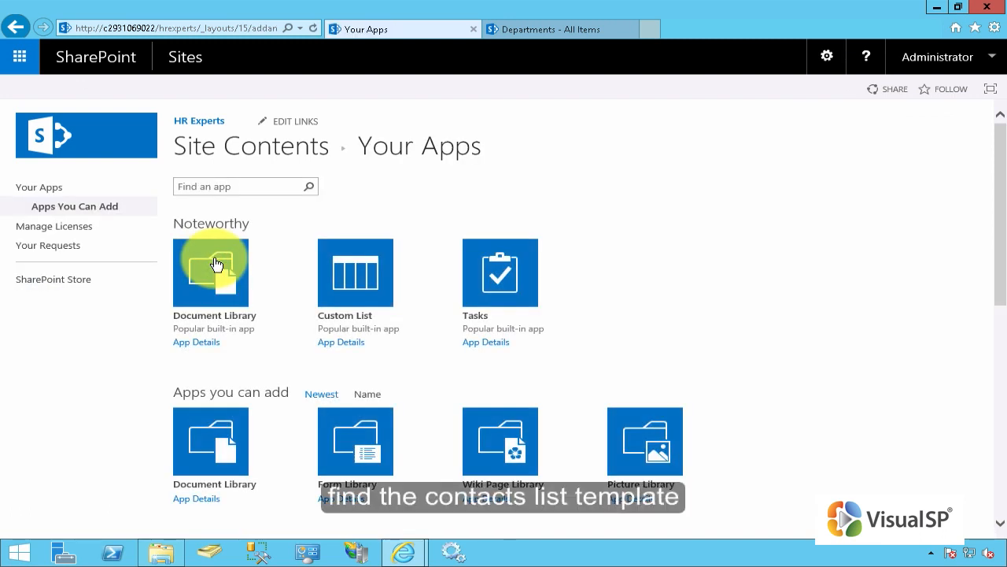
mouse_move(277, 268)
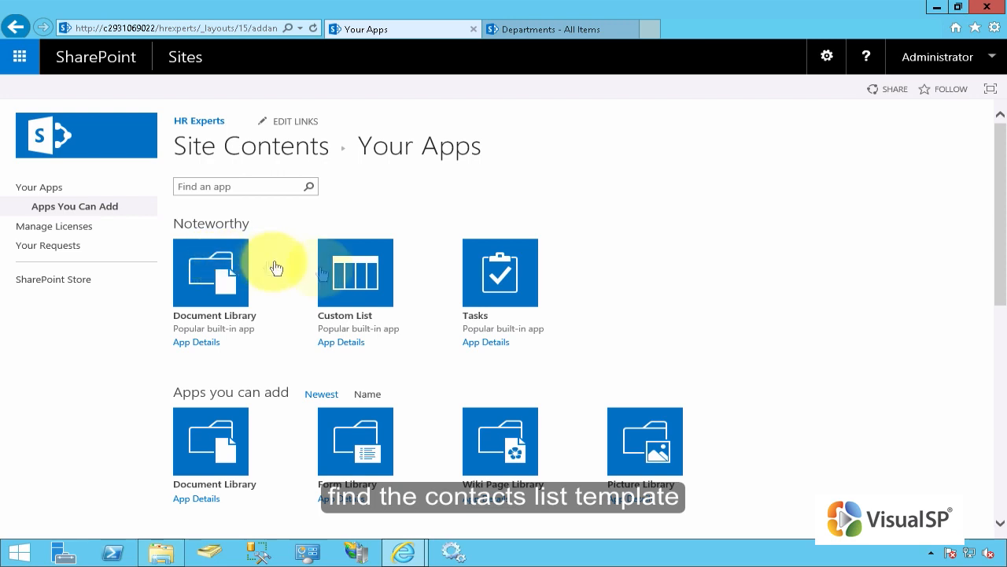
scroll("down", 3)
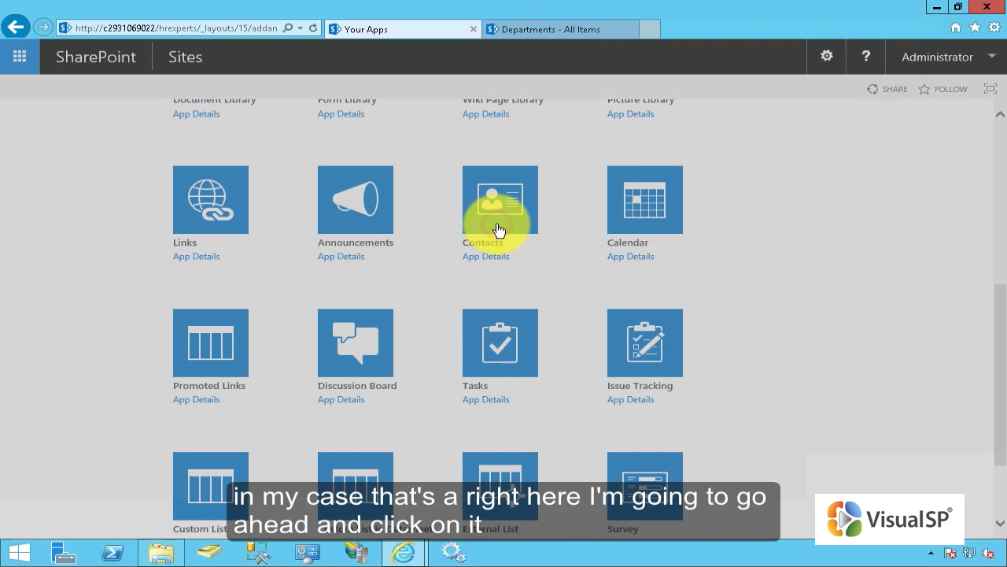
- Create a Contacts list named 'Team Contacts' on the HR Experts site
left_click(501, 198)
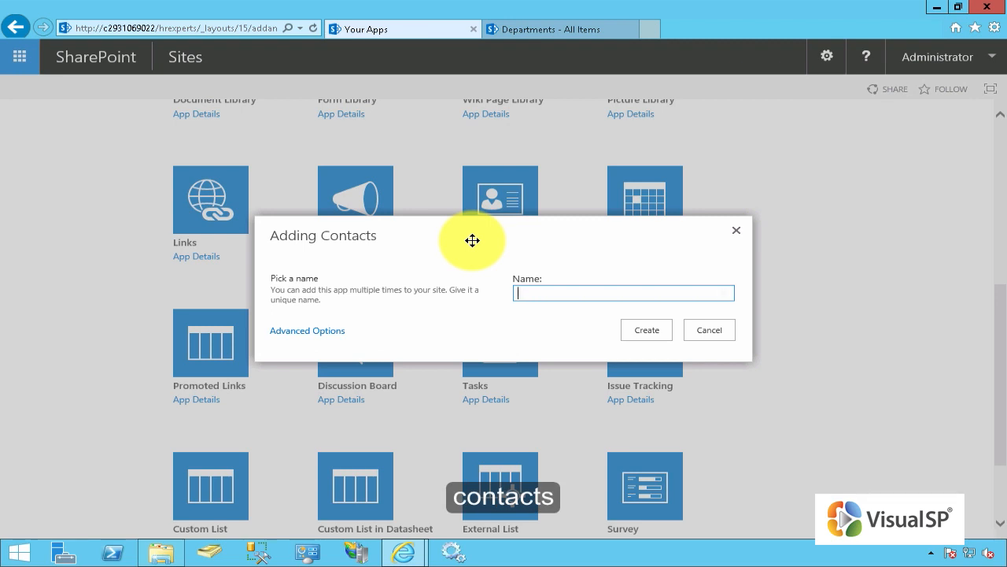
type("Team C")
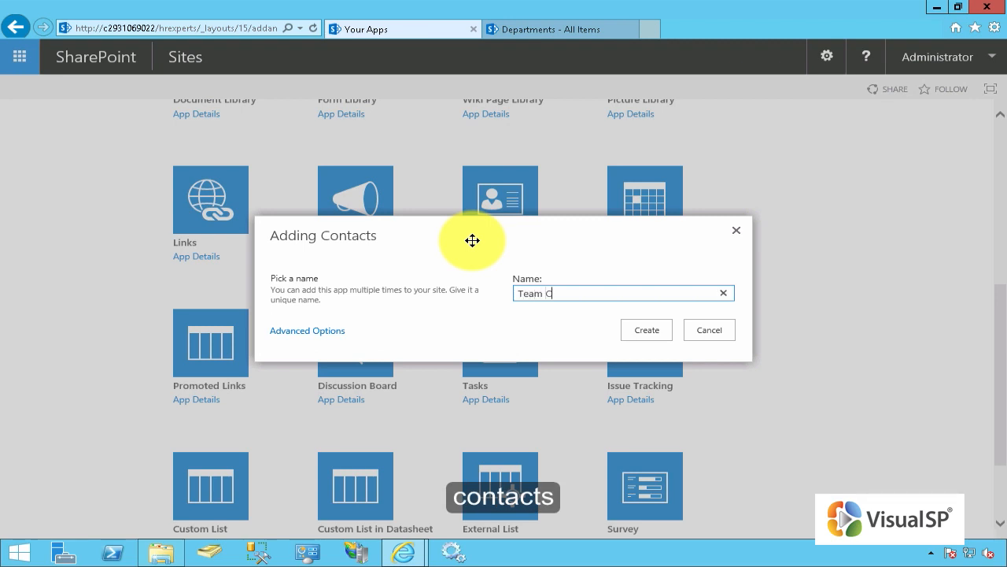
type("ontacts")
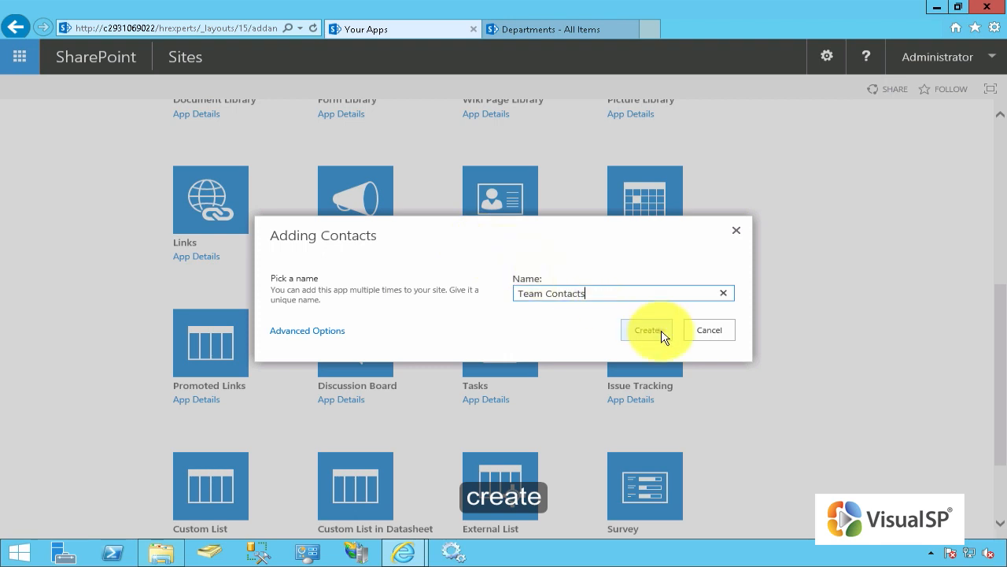
left_click(649, 331)
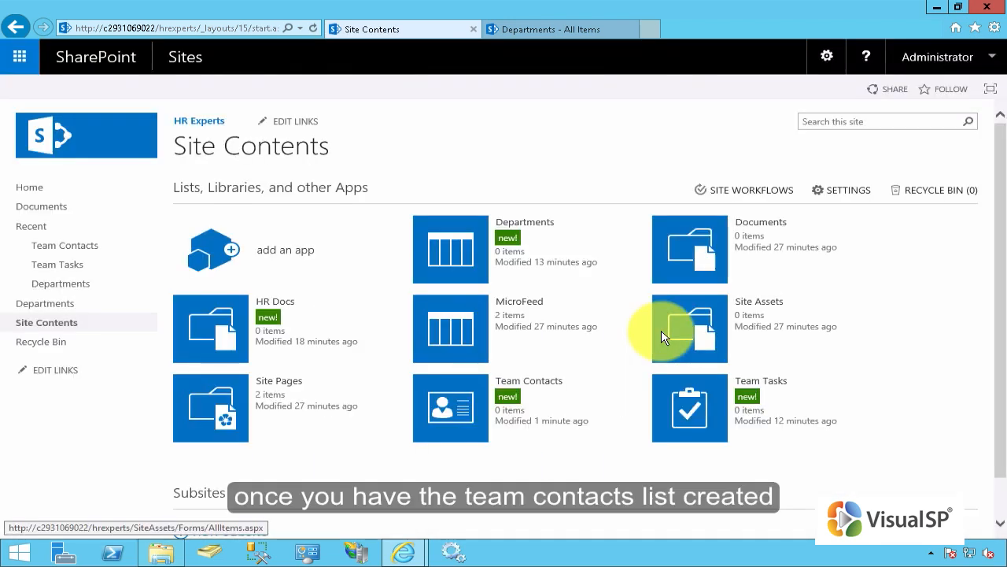
mouse_move(550, 463)
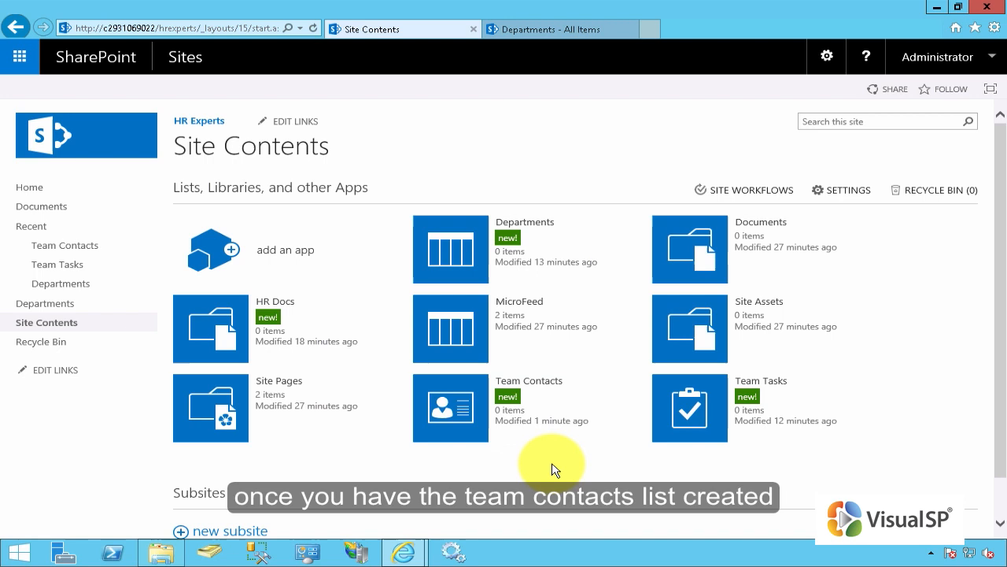
mouse_move(475, 416)
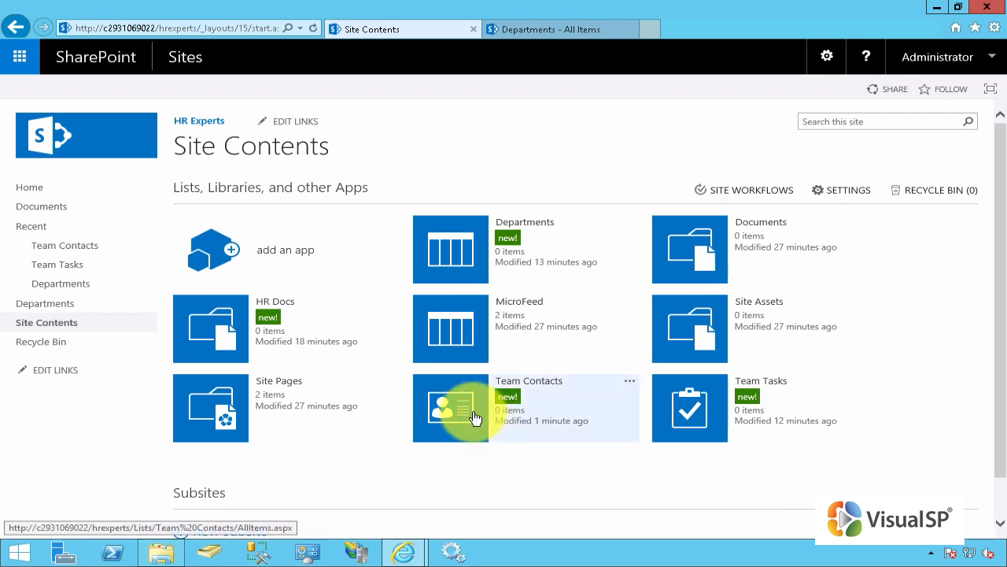
- Open the Team Contacts list and start a new item
left_click(450, 407)
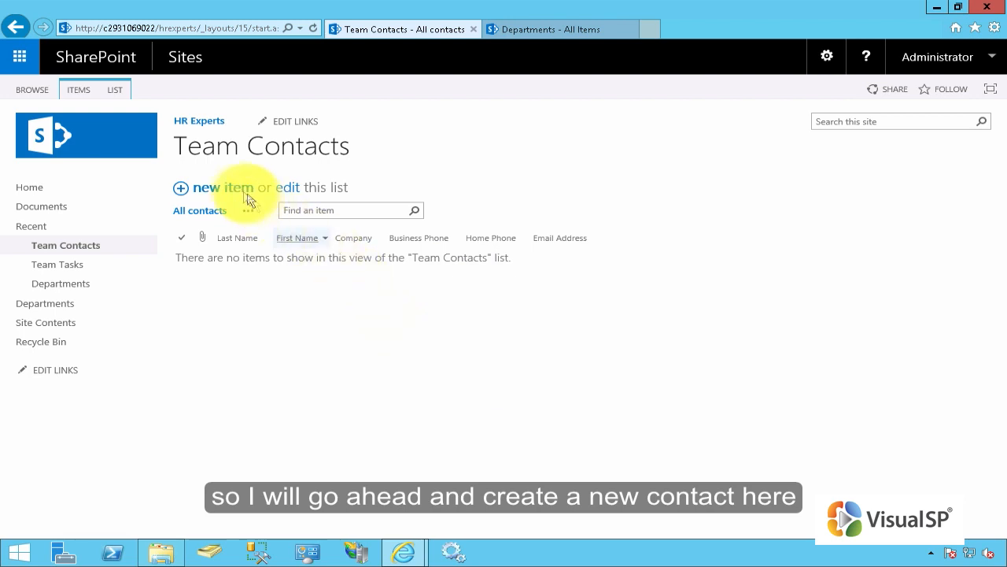
left_click(223, 187)
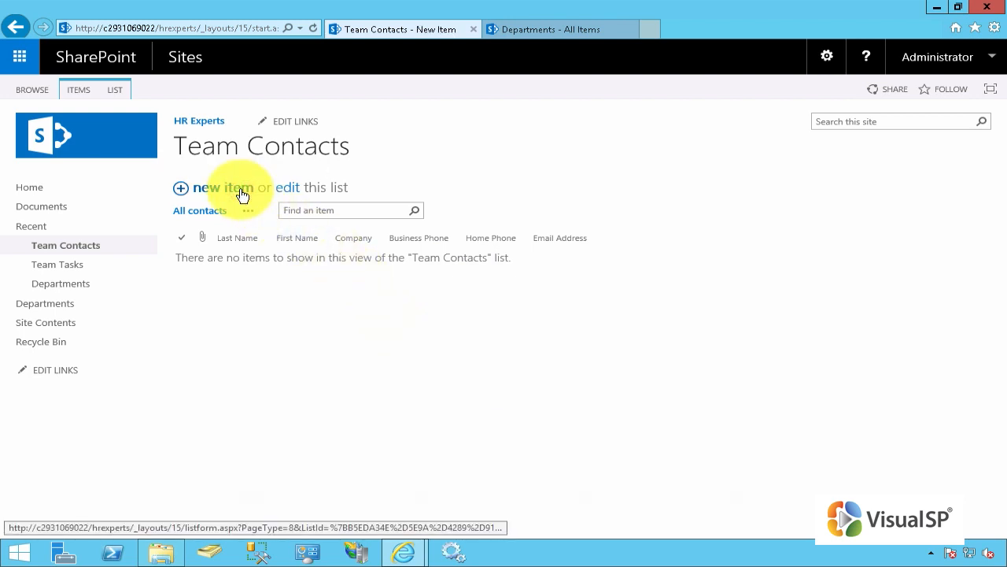
left_click(224, 187)
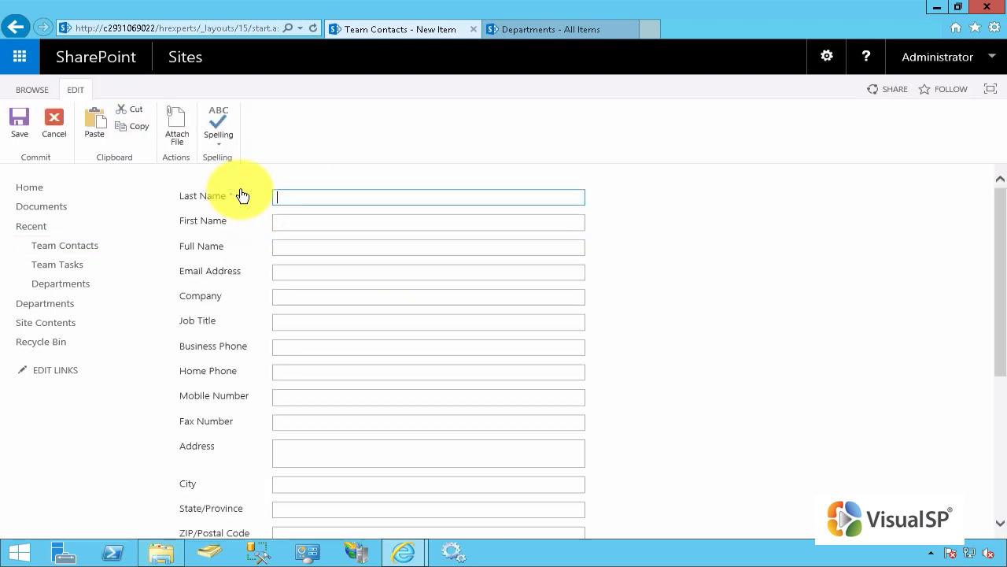
mouse_move(302, 195)
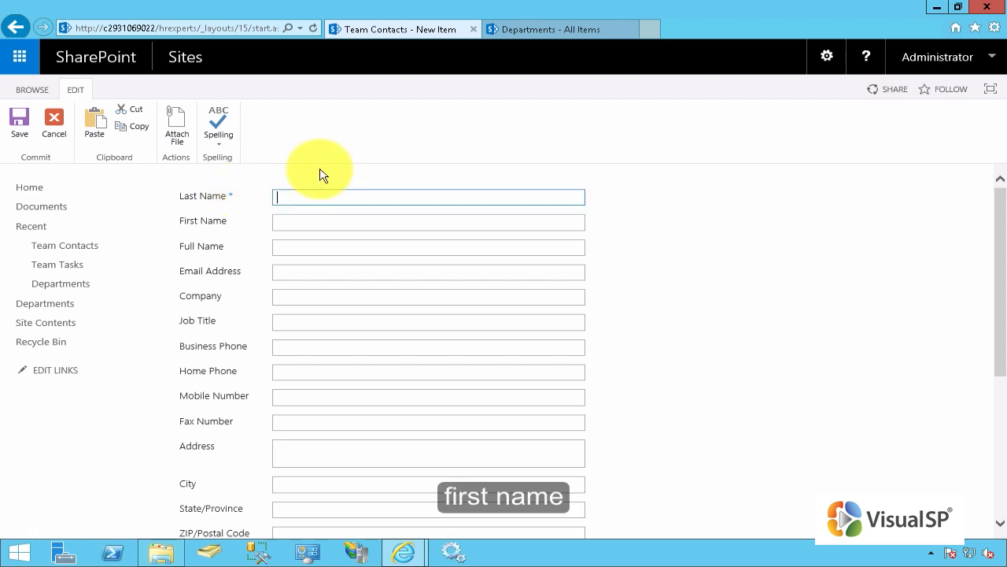
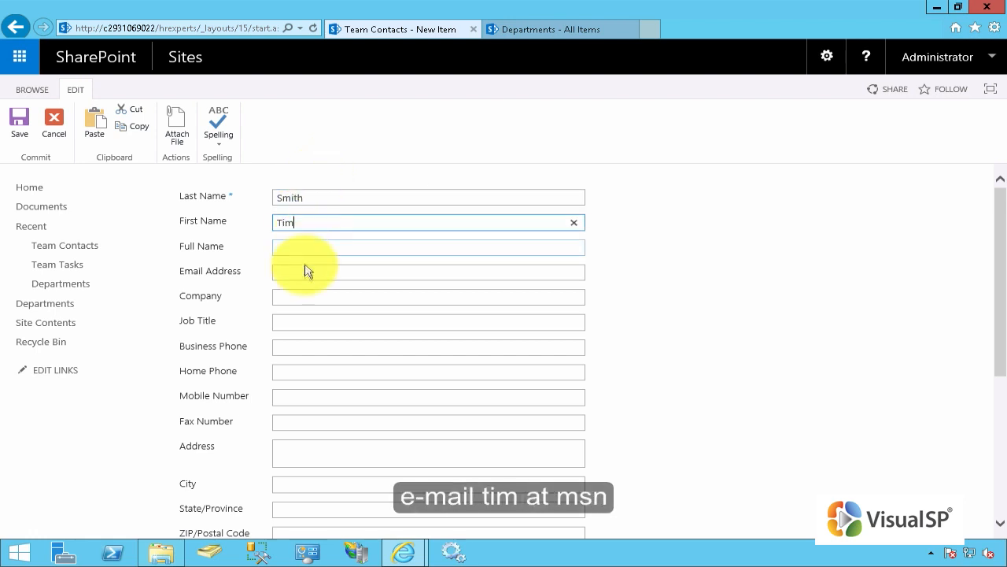
left_click(428, 271)
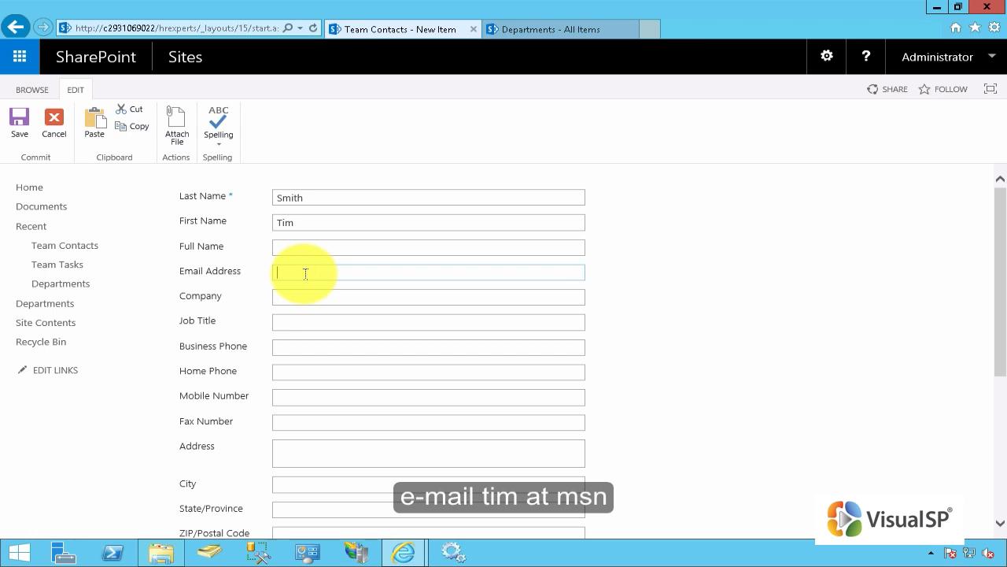
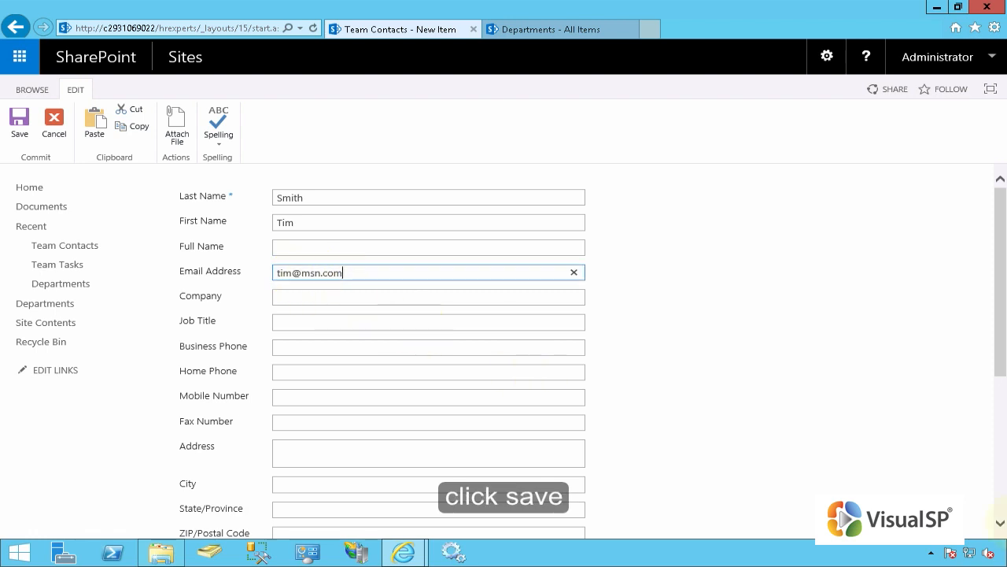
scroll("down", 3)
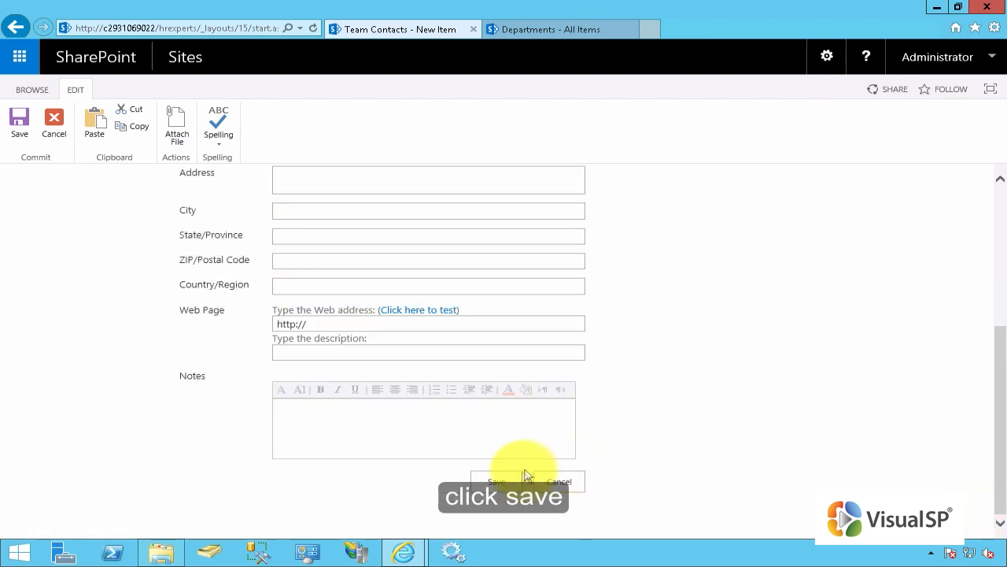
left_click(496, 482)
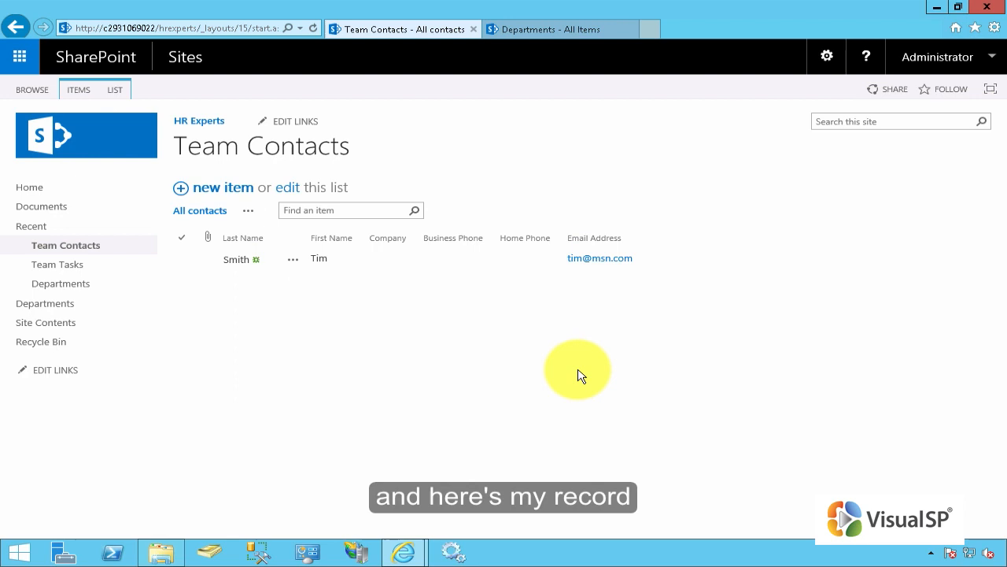